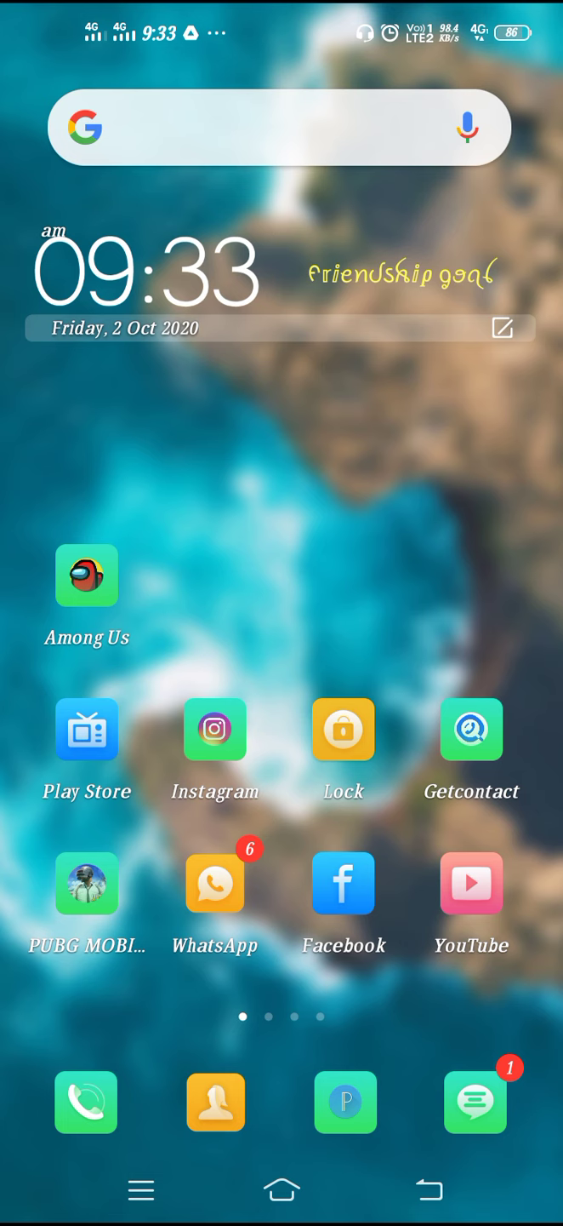
# - Launch the Settings app from the second home screen page
pyautogui.hscroll(-3)
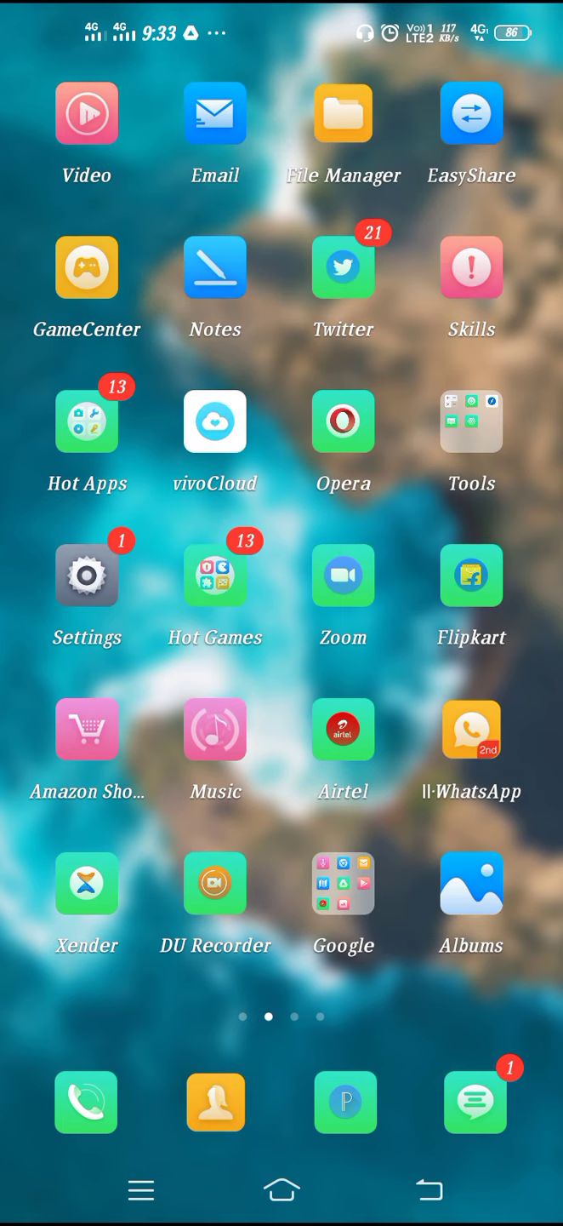
pyautogui.click(86, 575)
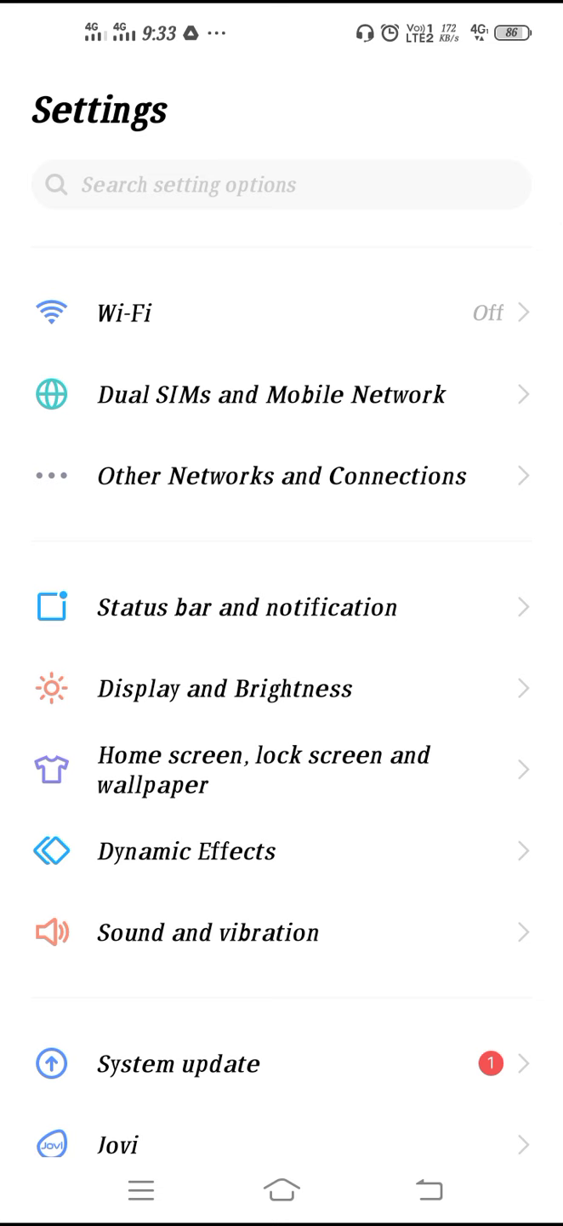
# - Go through Dual SIMs and Mobile Network to the SIM 1 info and settings page
pyautogui.click(271, 393)
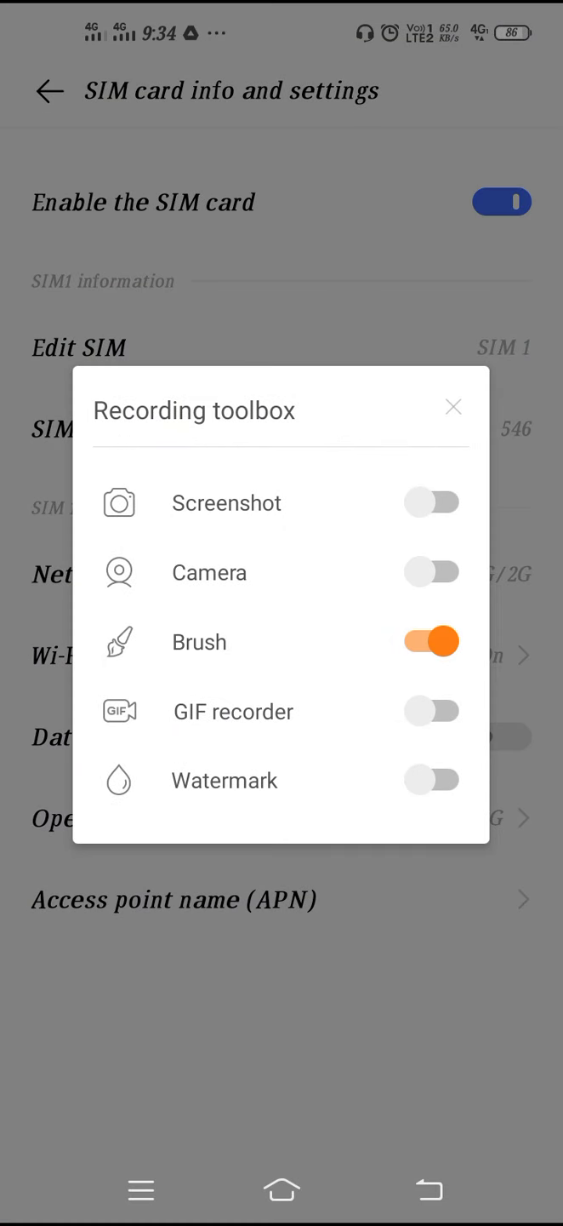
pyautogui.click(433, 641)
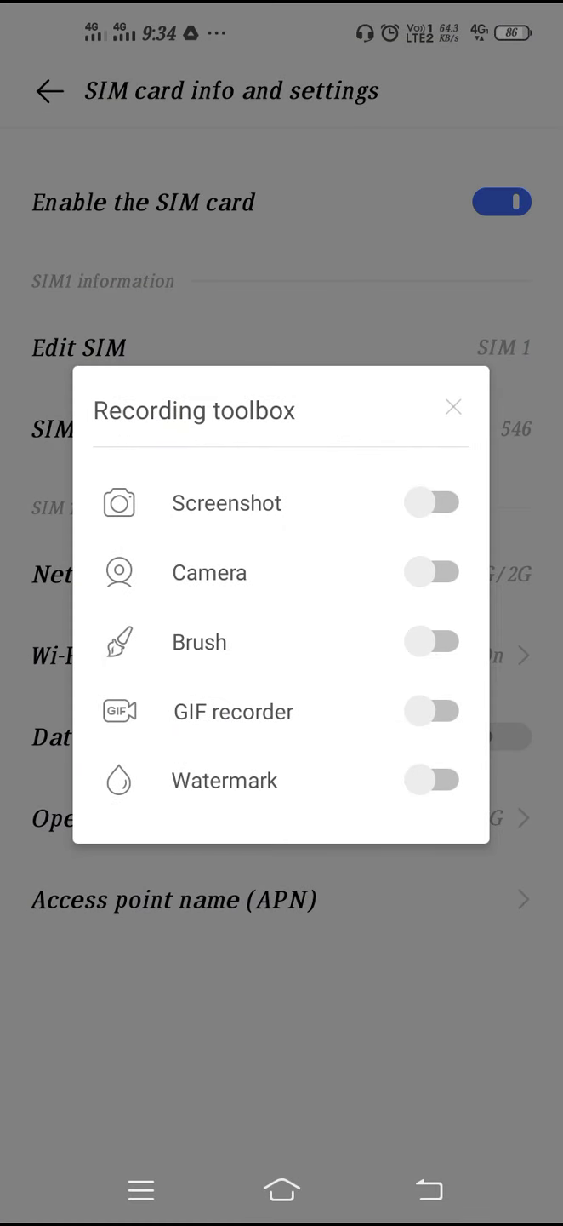
pyautogui.click(453, 406)
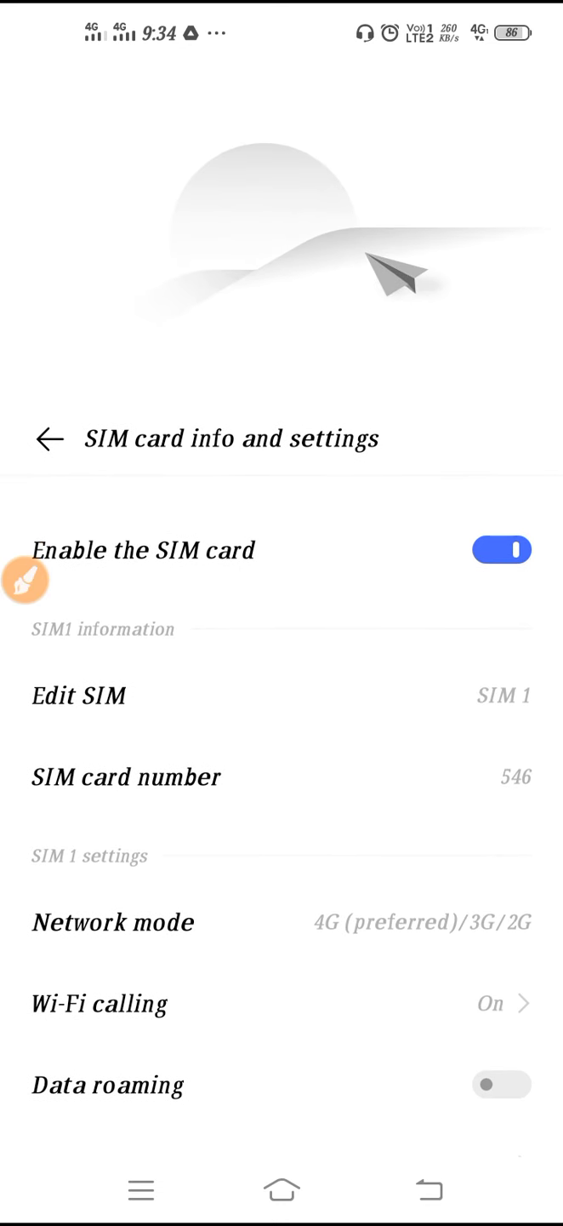
# - Reveal and bring up the Edit SIM name dialog showing SIM 1
pyautogui.scroll(3)
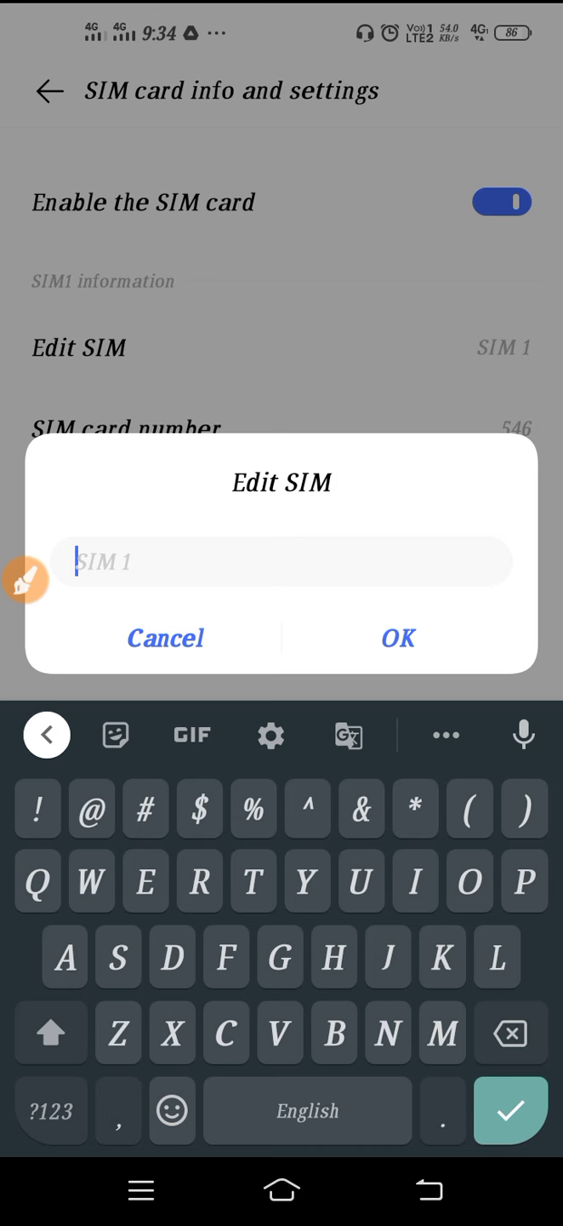
# - Rename the SIM to 'Jio' and confirm the new name
pyautogui.write('Jio')
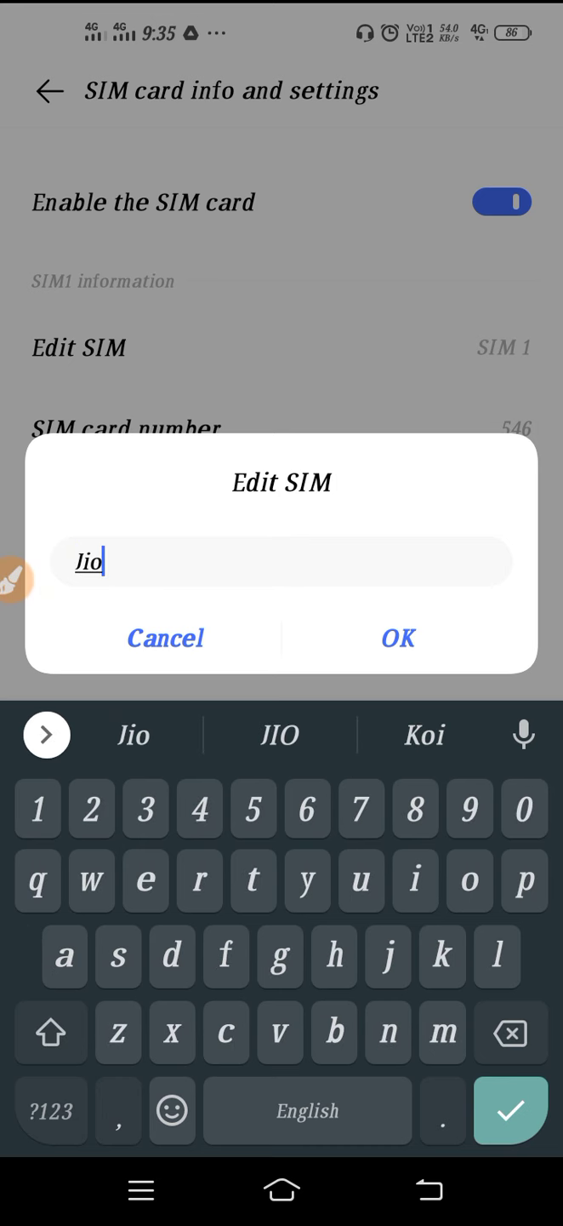
pyautogui.click(398, 637)
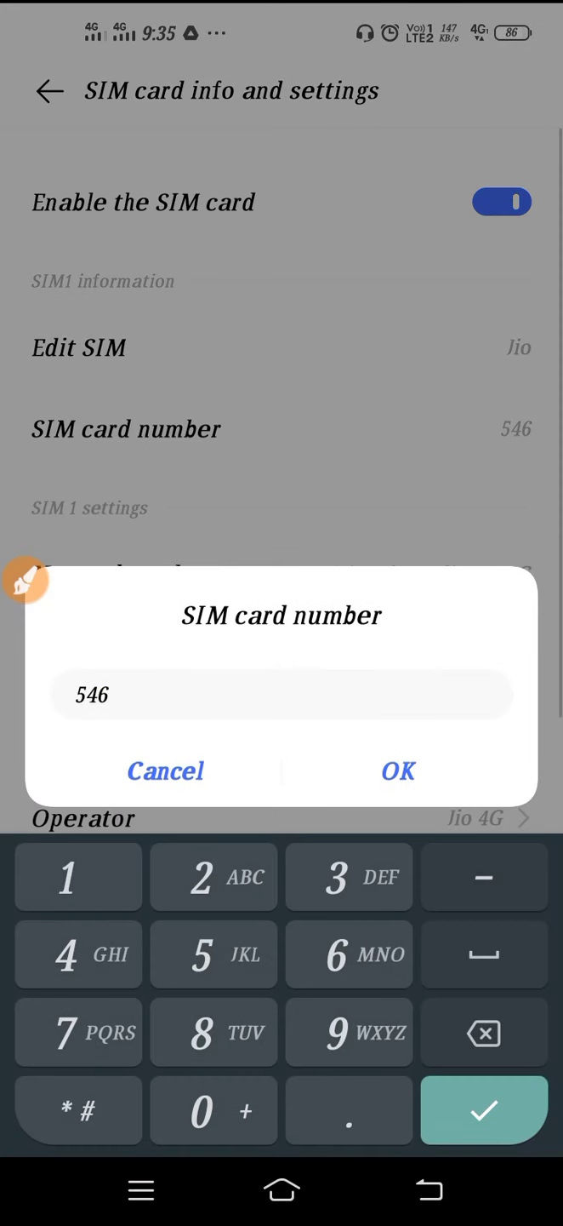
# - Cancel the SIM card number dialog unchanged and go to the Operator page for SIM 1
pyautogui.click(165, 771)
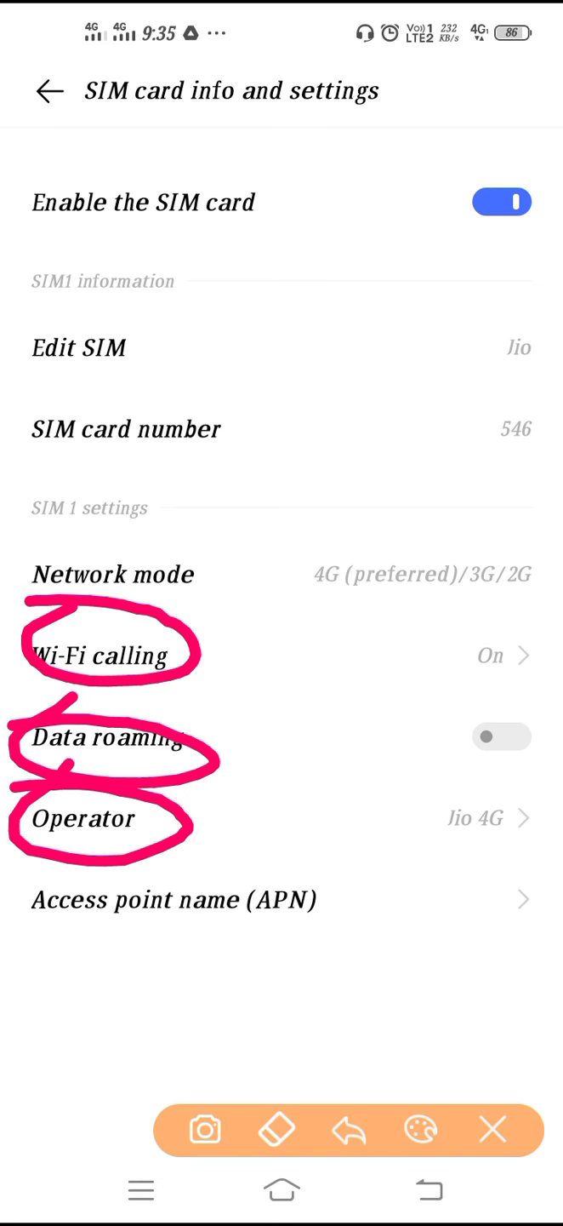
pyautogui.click(81, 818)
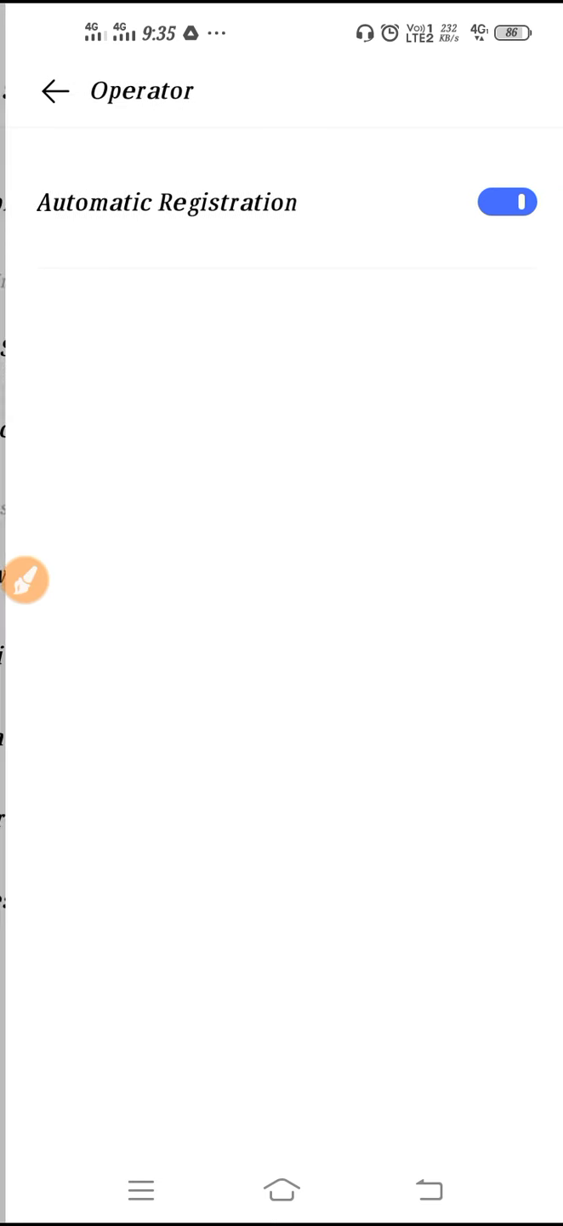
# - Back out of the Operator and SIM pages to the main Settings list
pyautogui.click(28, 580)
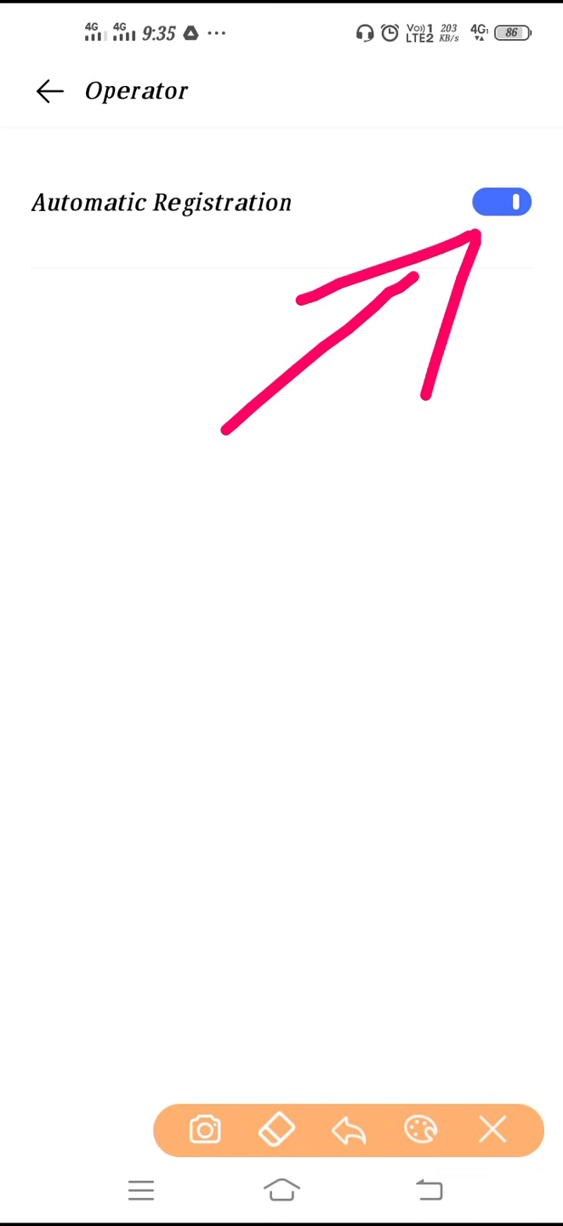
pyautogui.click(49, 91)
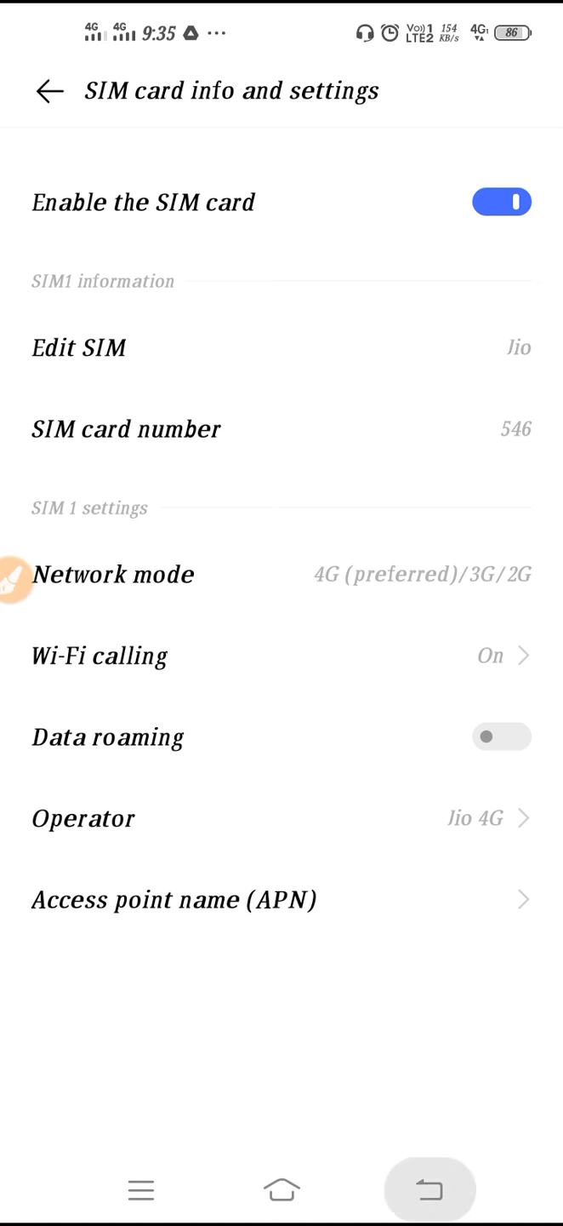
pyautogui.click(48, 91)
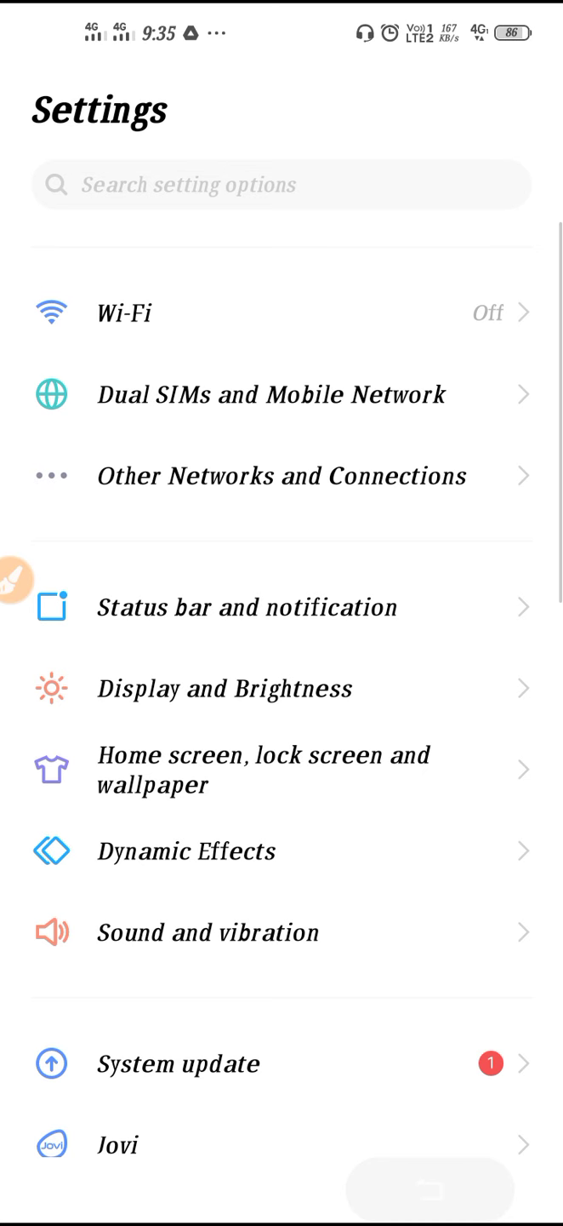